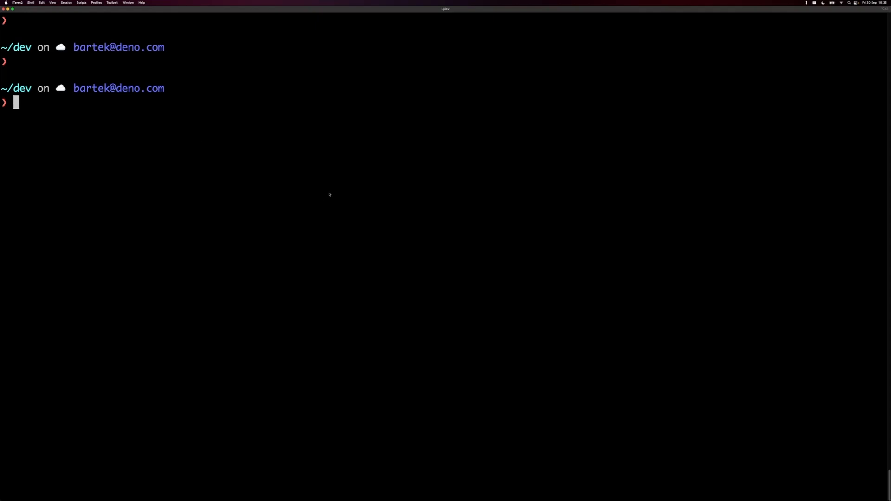
# Run npm:create-vite-extra with Deno, accepting the name vite-project and the deno-vue template, then cd into its public folder.
pyautogui.write('deno run --allow-env --allow-read --allow-write --unstable npm:create-vite-extra')
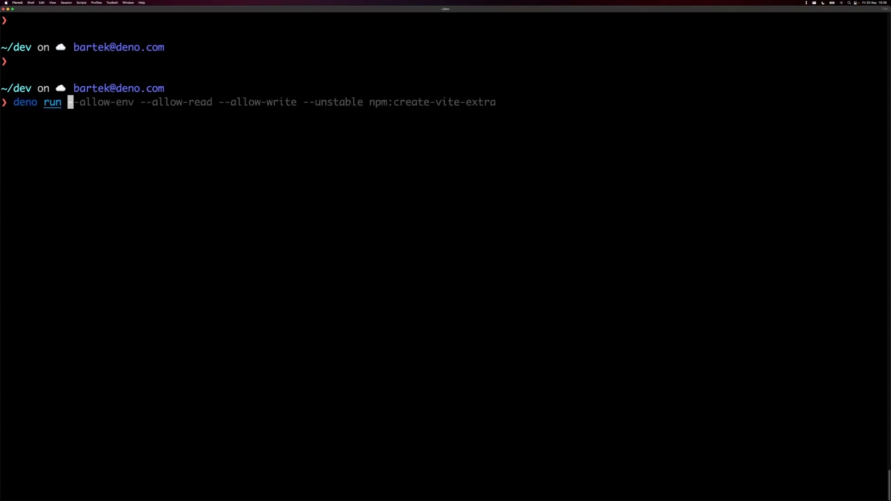
pyautogui.press('End')
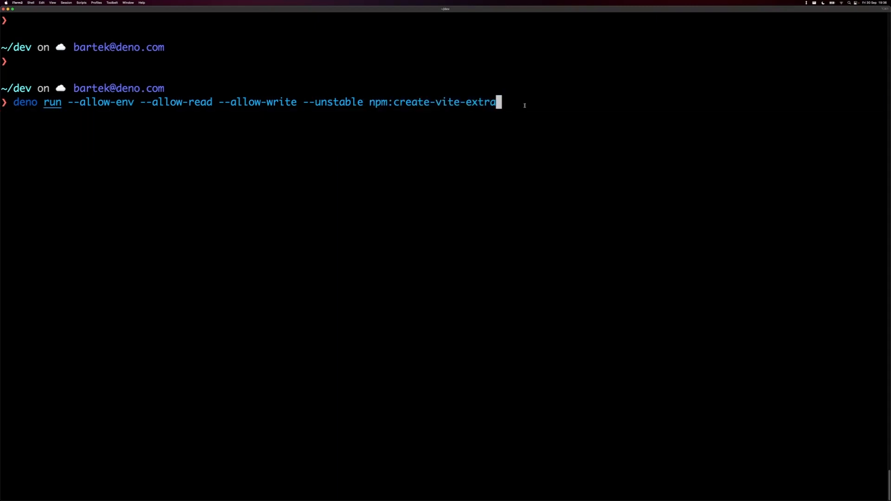
pyautogui.press('Return')
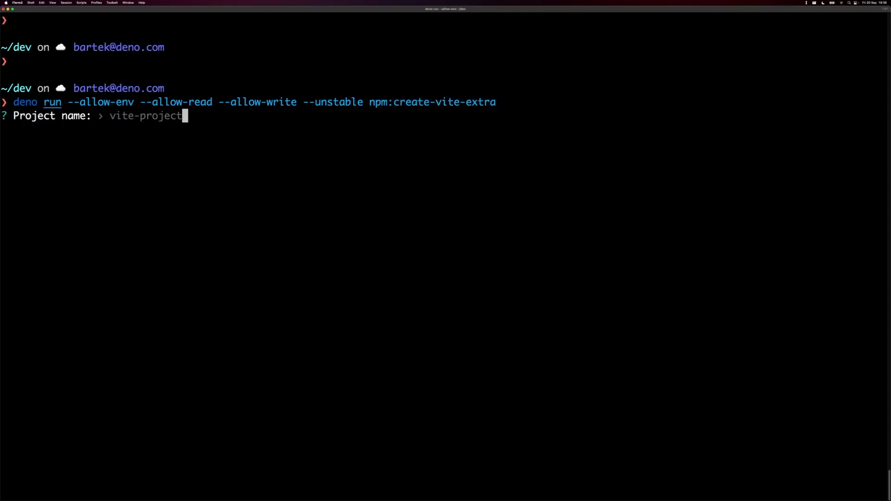
pyautogui.press('enter')
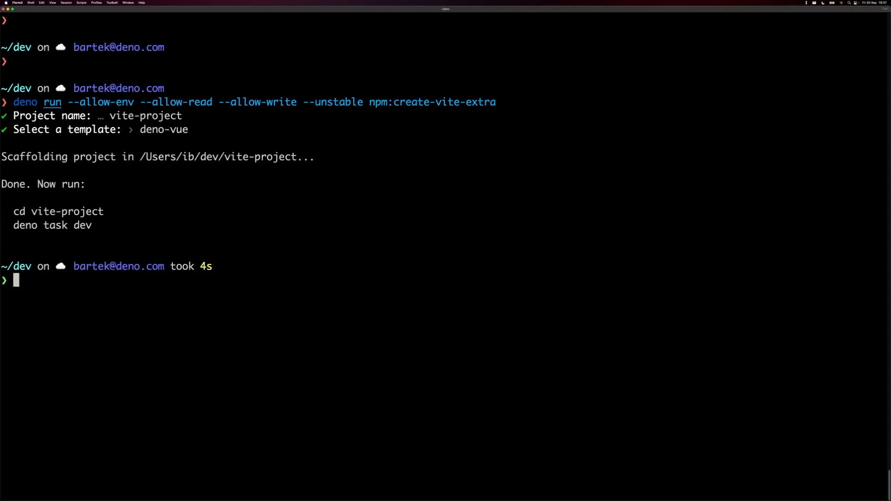
pyautogui.write('cd vite-project/public/')
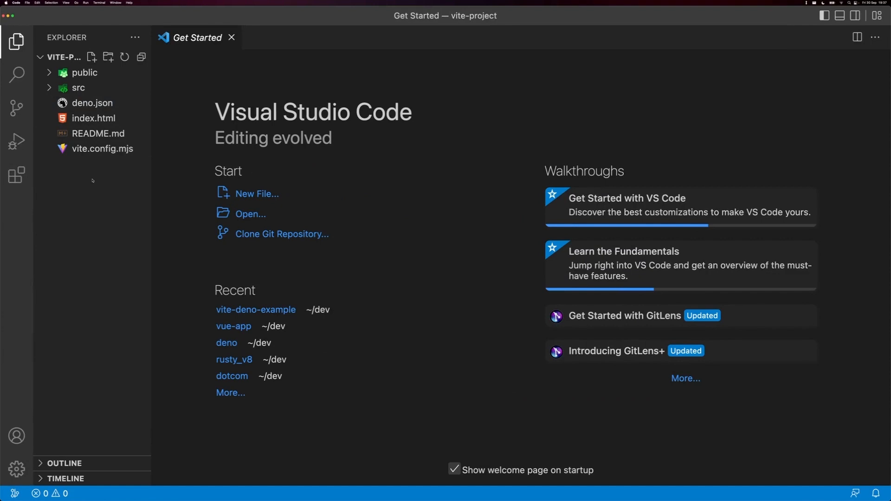
pyautogui.moveTo(100, 244)
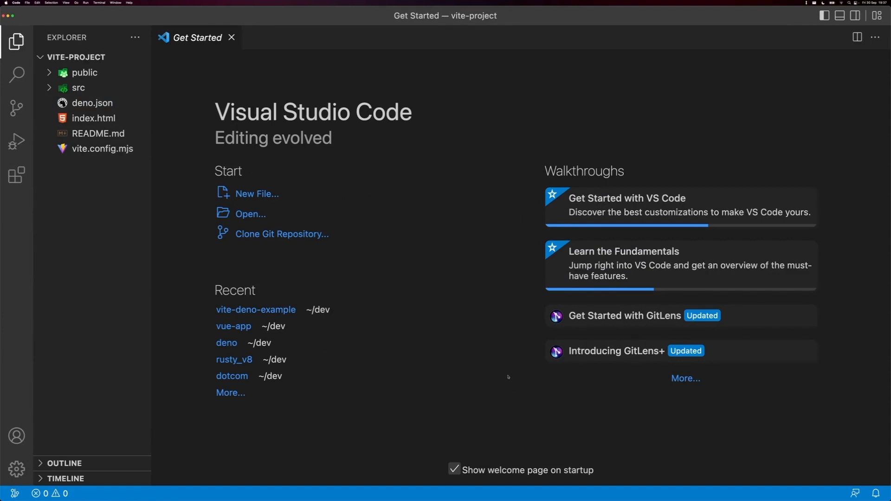
# Start the dev server with deno task dev from the integrated terminal.
pyautogui.press('Ctrl+`')
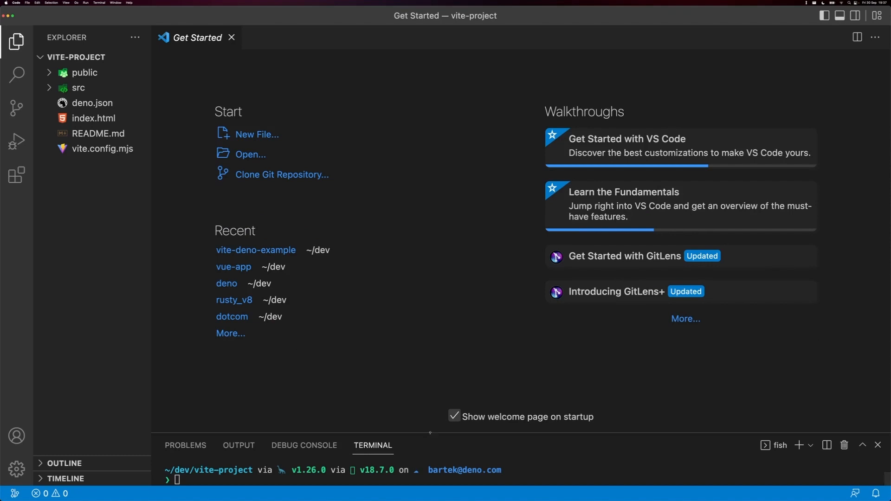
pyautogui.write('deno task dev')
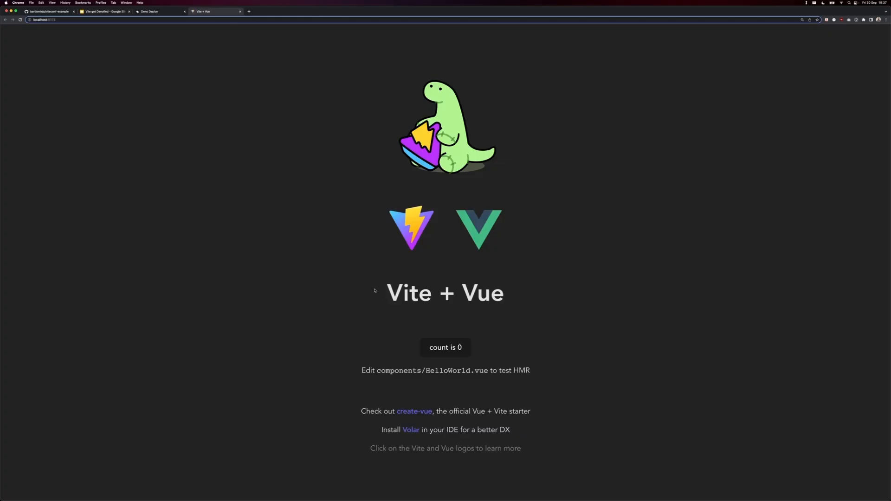
pyautogui.moveTo(282, 178)
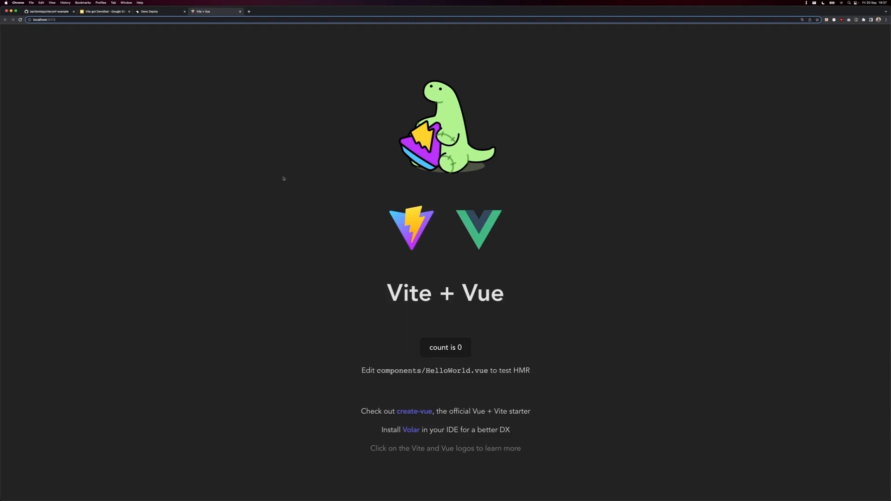
pyautogui.moveTo(274, 204)
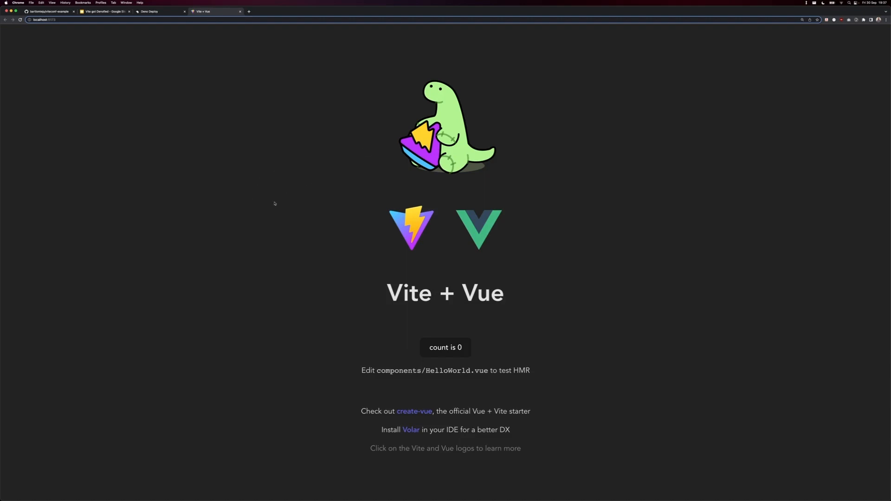
pyautogui.moveTo(287, 254)
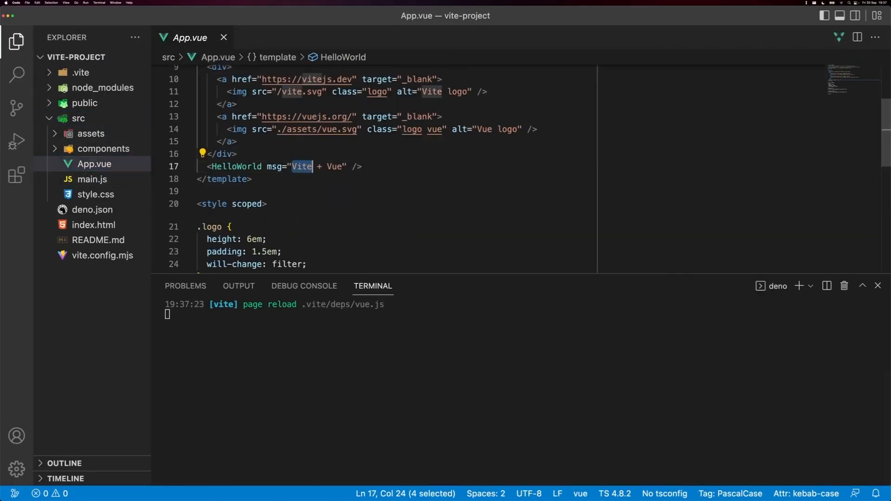
# Set the HelloWorld msg in App.vue to "Hello from ViteConf" and run git init.
pyautogui.write('Hello from')
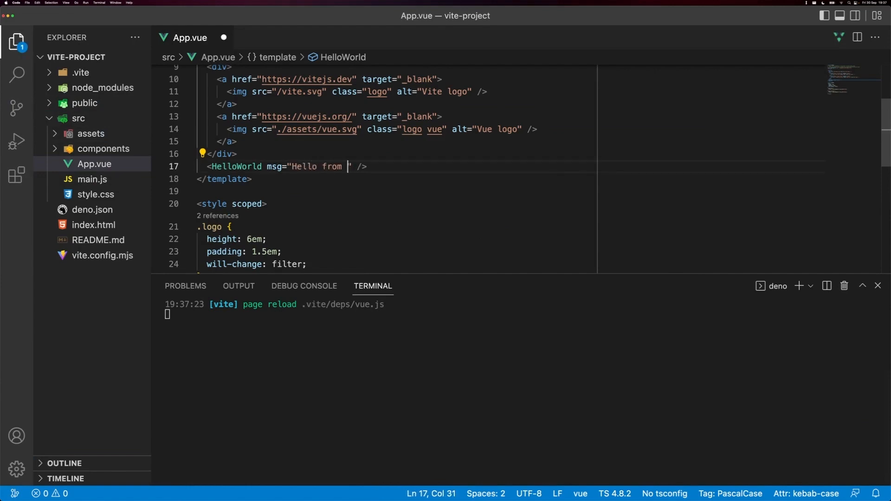
pyautogui.write('ViteConf')
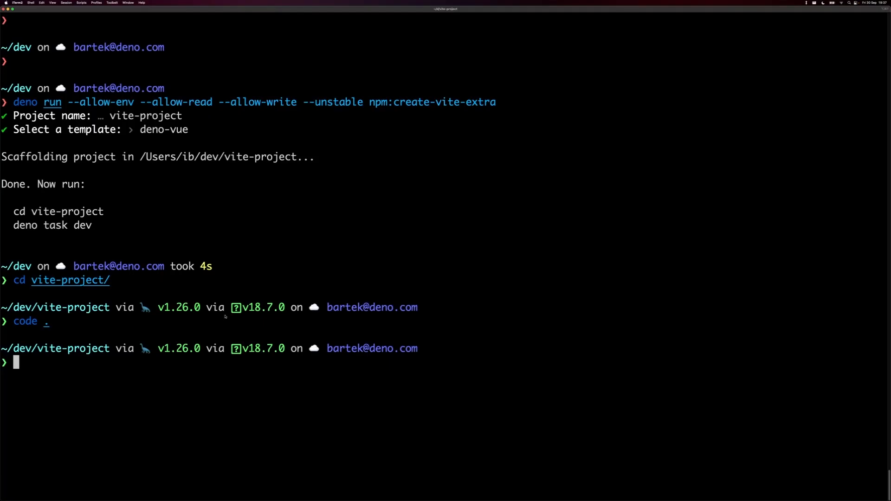
pyautogui.write('git init')
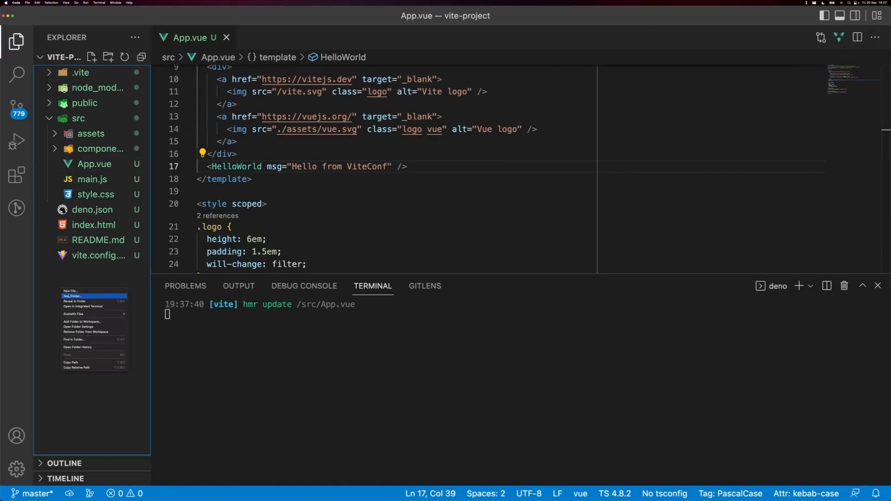
# Create a new .gitignore file at the project root.
pyautogui.click(71, 290)
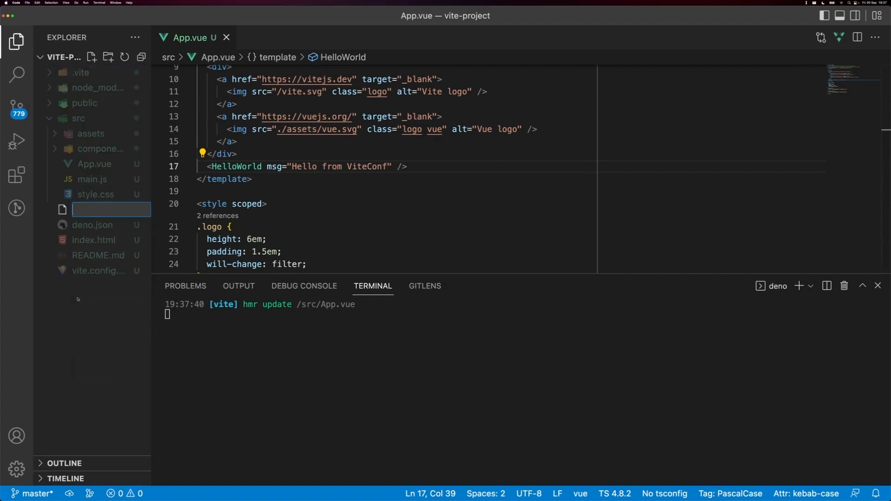
pyautogui.write('.gitignore')
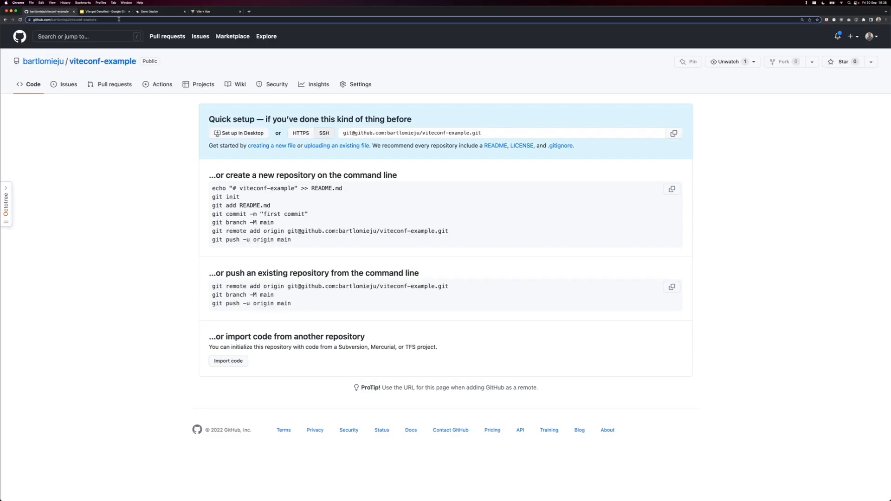
# Check the pushed first commit on GitHub, then start a new project in Deno Deploy.
pyautogui.moveTo(213, 215); pyautogui.dragTo(280, 225)
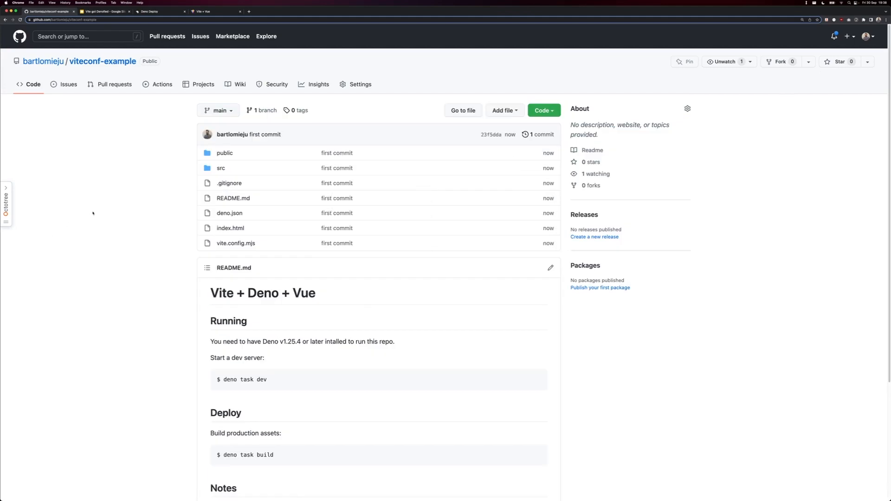
pyautogui.click(151, 11)
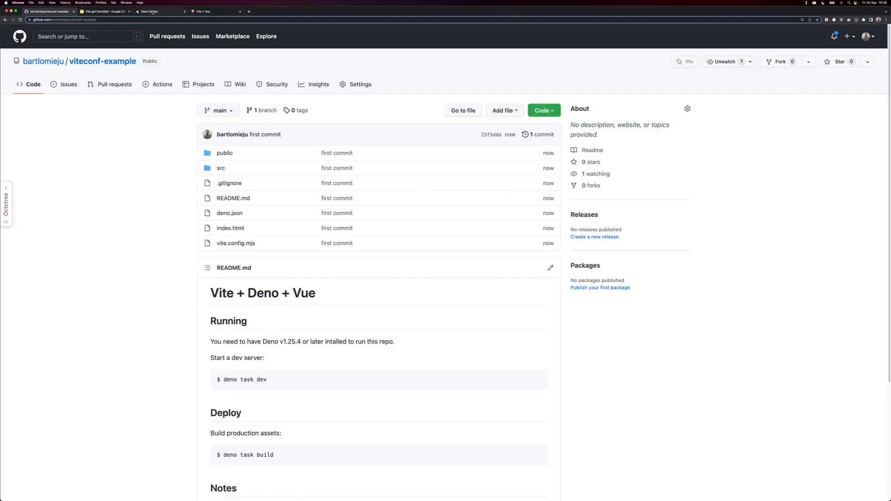
pyautogui.click(158, 11)
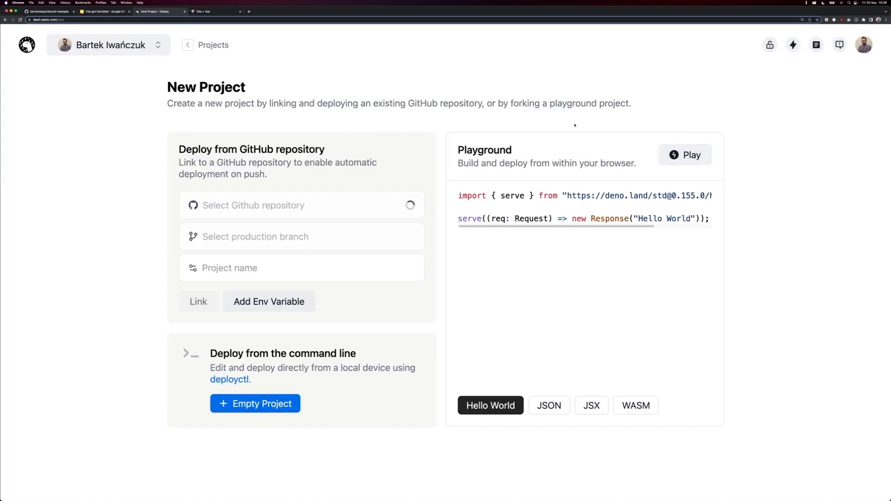
# Link the viteconf-example repository's main branch in GitHub Action mode, keeping the project name.
pyautogui.click(301, 205)
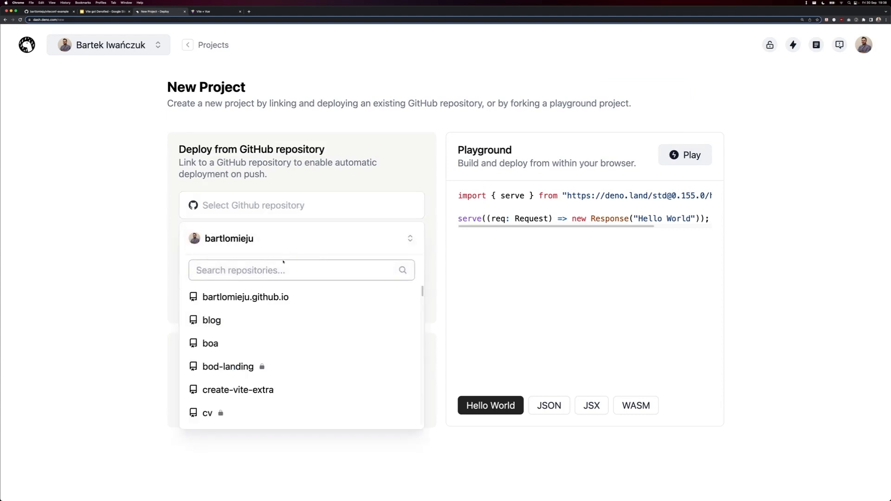
pyautogui.write('viteconf')
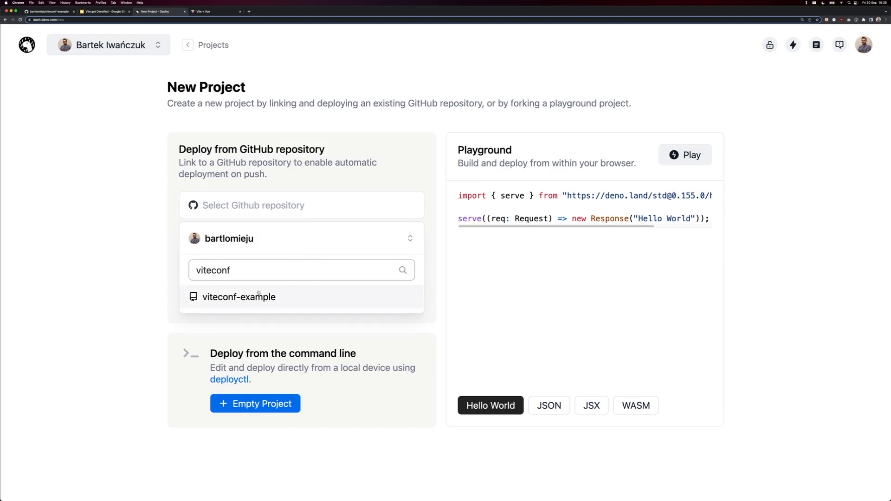
pyautogui.click(239, 297)
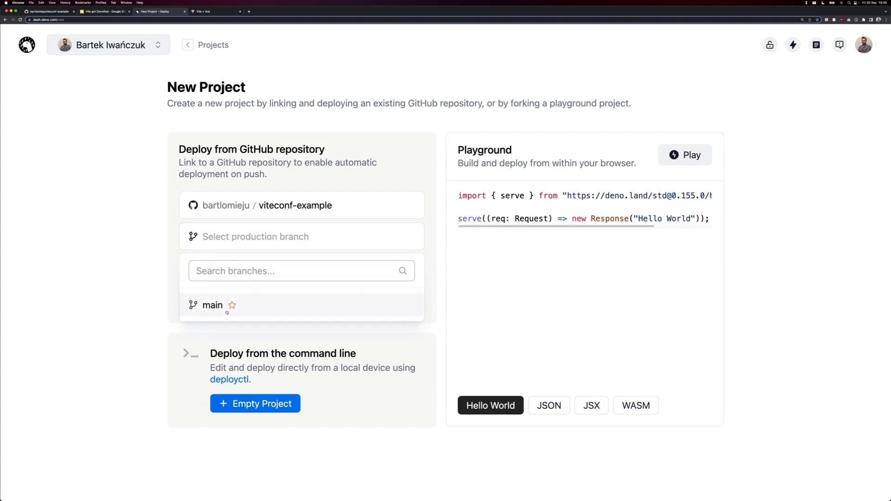
pyautogui.click(212, 306)
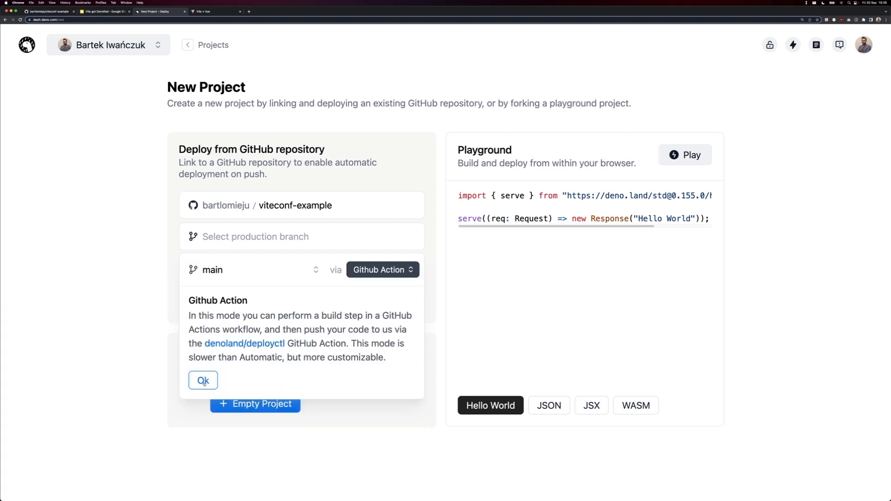
pyautogui.click(203, 381)
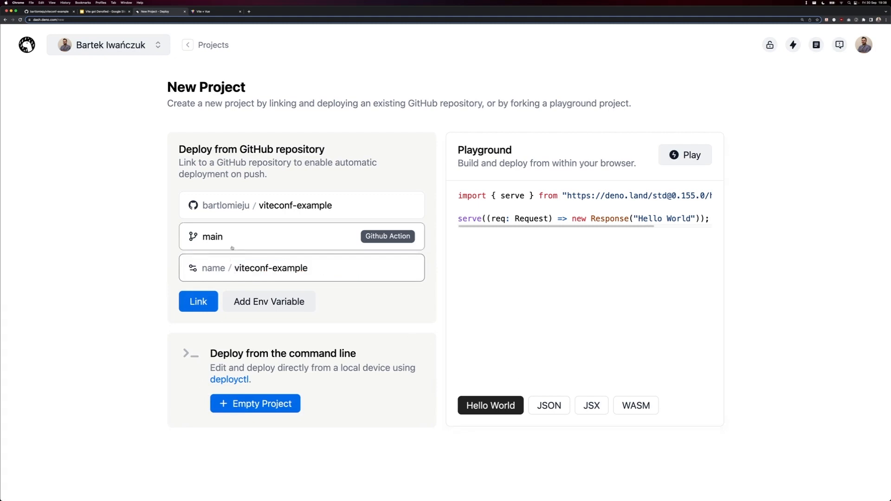
pyautogui.click(198, 301)
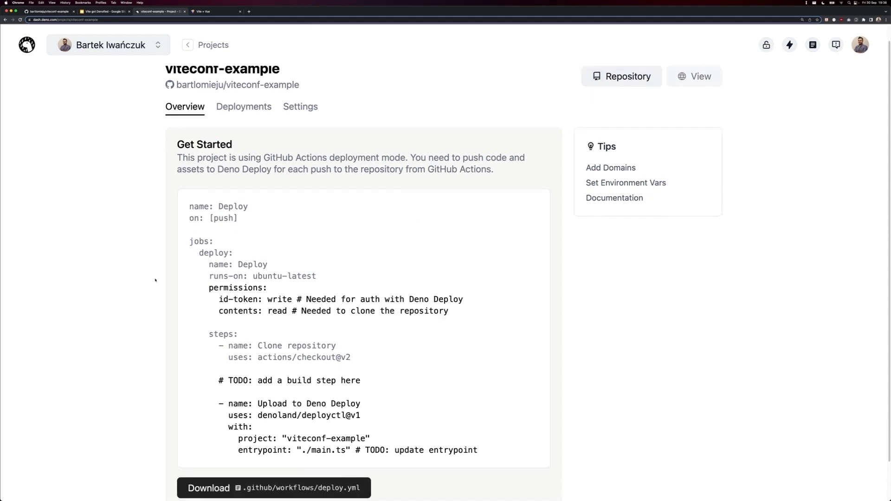
pyautogui.scroll(-3)
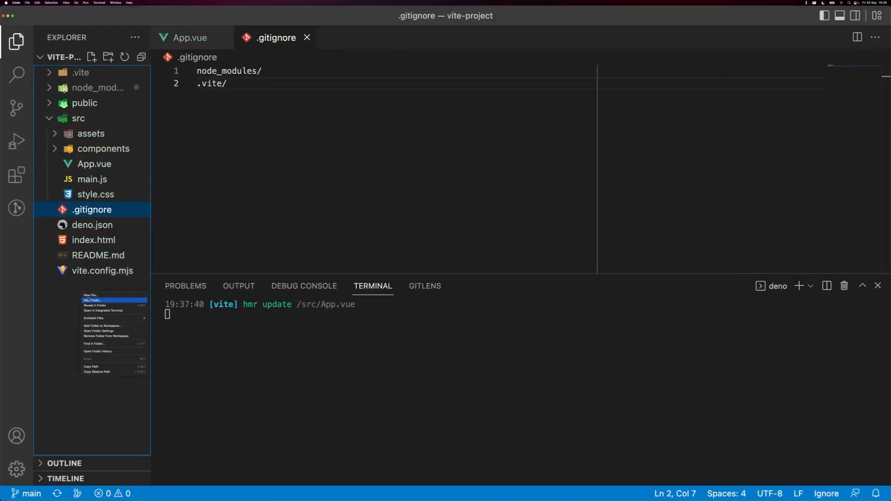
# Create the .github/workflows folders and a new deploy.yml file inside them.
pyautogui.click(90, 299)
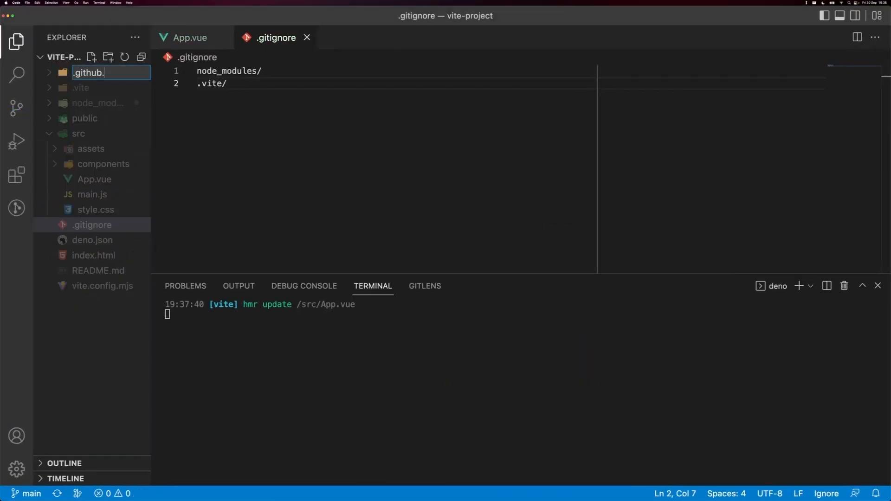
pyautogui.rightClick(88, 72)
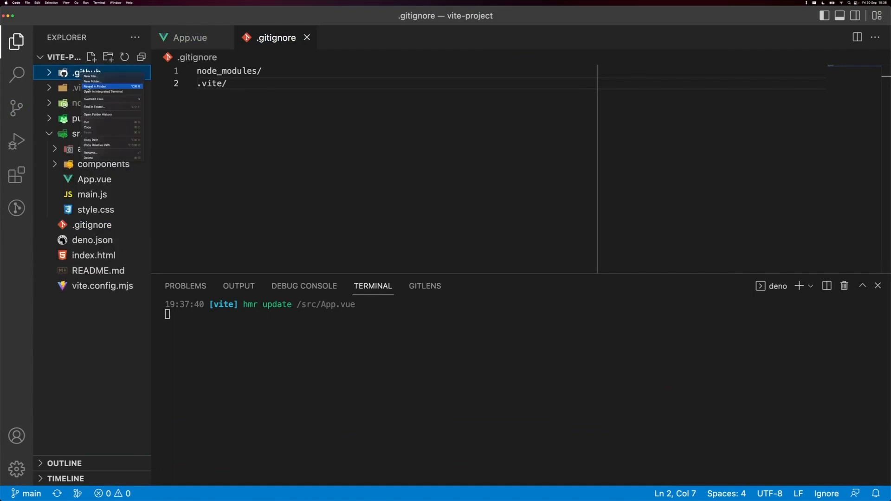
pyautogui.click(92, 81)
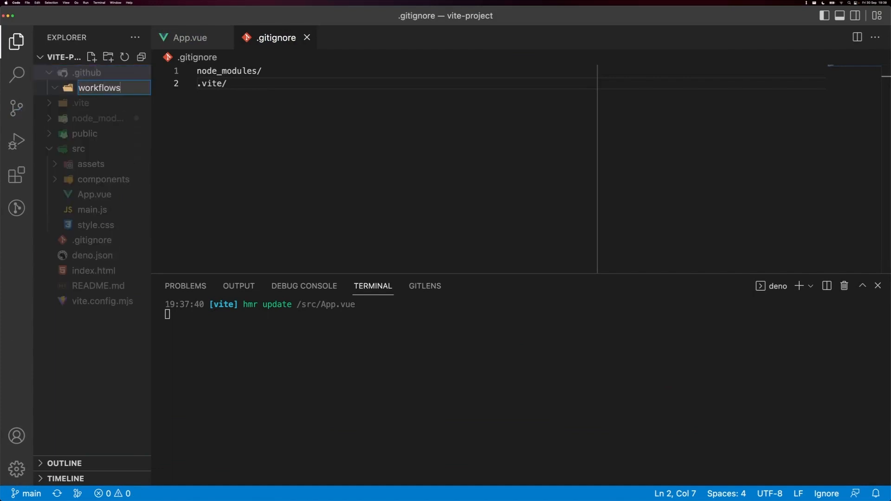
pyautogui.rightClick(99, 87)
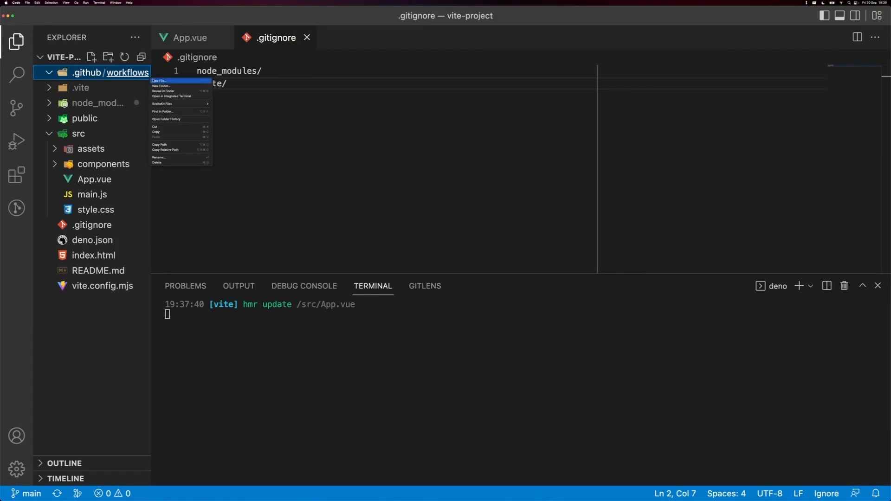
pyautogui.click(161, 81)
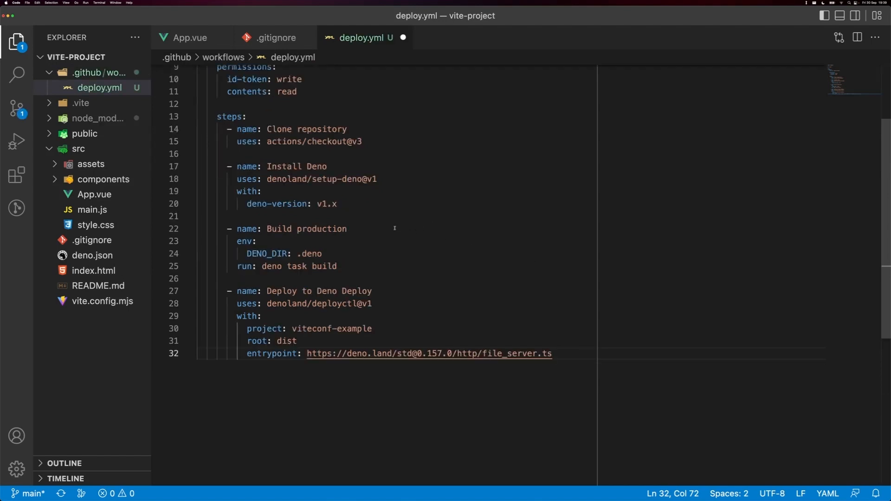
pyautogui.moveTo(386, 183)
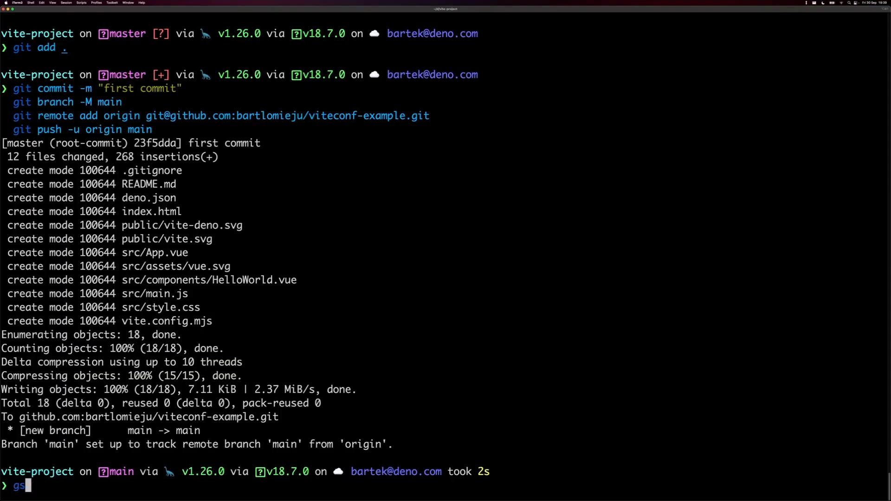
# Commit the staged workflow with the message "deploy script".
pyautogui.write('git commit -m "deploy script"')
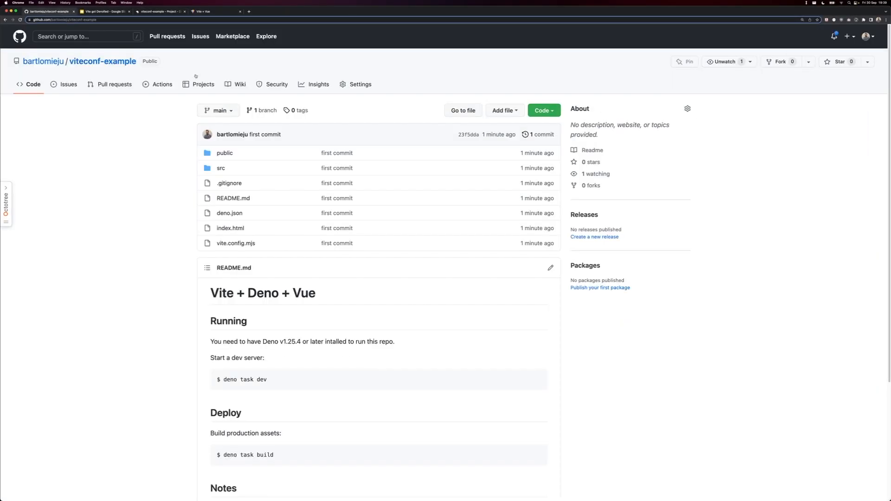
# View the viteconf-example Actions page listing two queued deploy script runs.
pyautogui.click(162, 84)
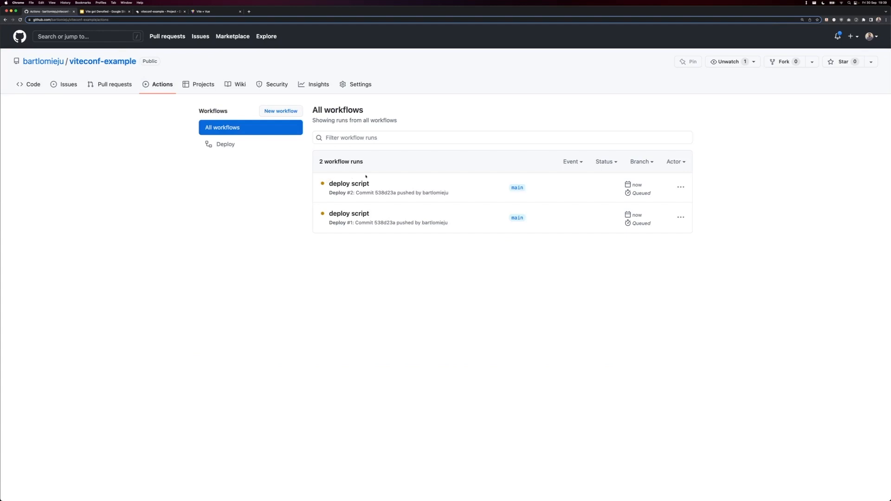
pyautogui.moveTo(220, 251)
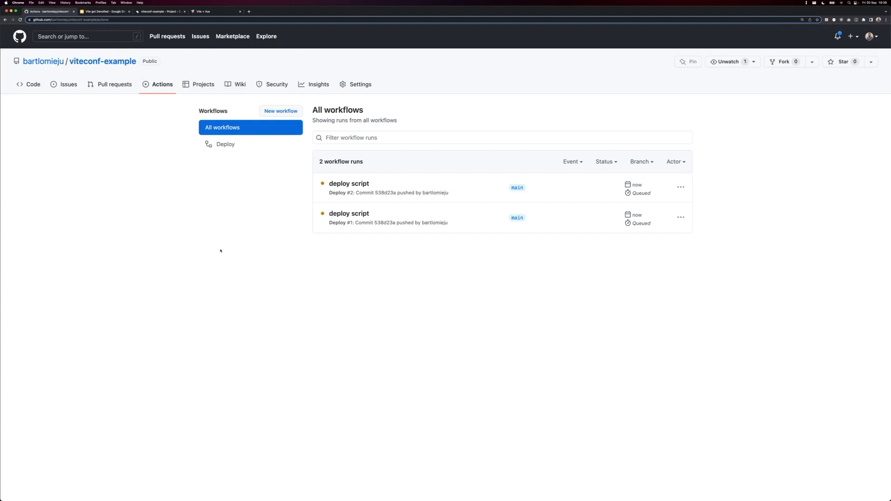
pyautogui.moveTo(32, 84)
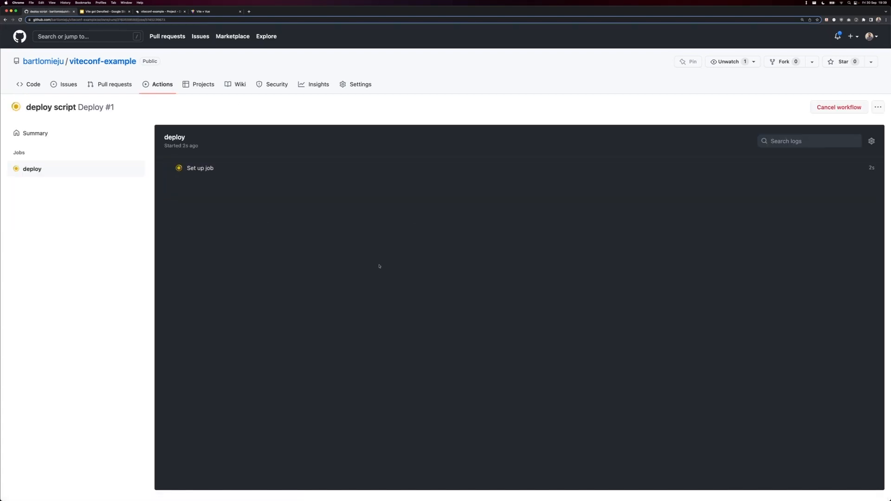
pyautogui.moveTo(413, 242)
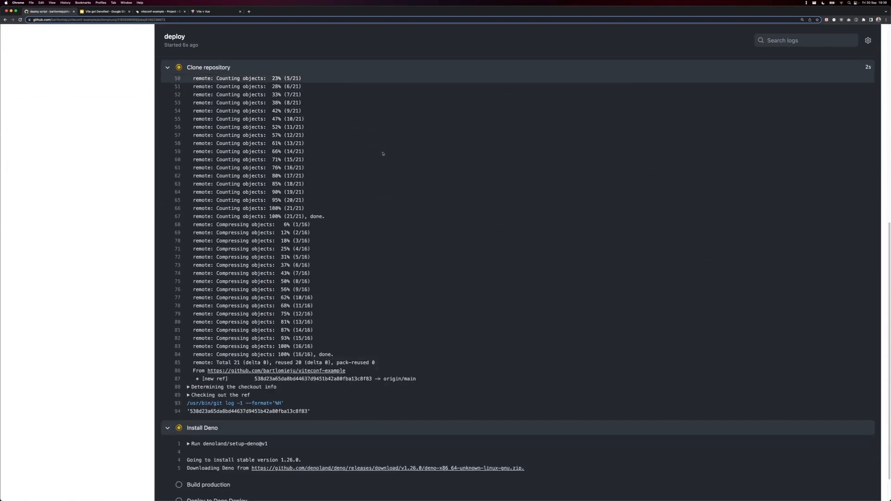
# Scroll through the deploy job's Clone repository, Install Deno and Build production logs.
pyautogui.scroll(-3)
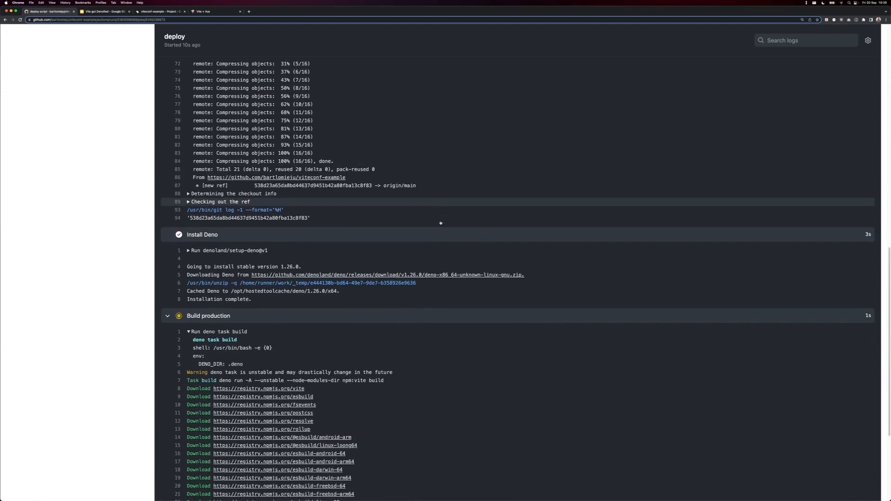
pyautogui.scroll(-3)
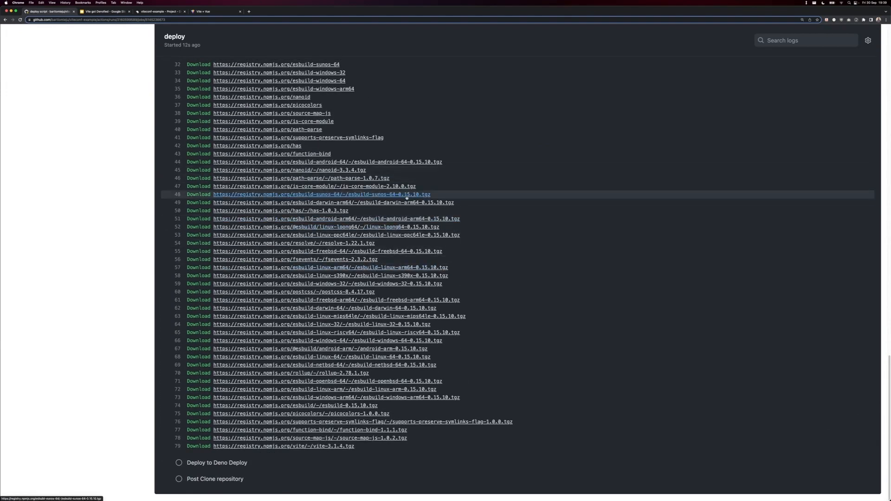
pyautogui.scroll(-3)
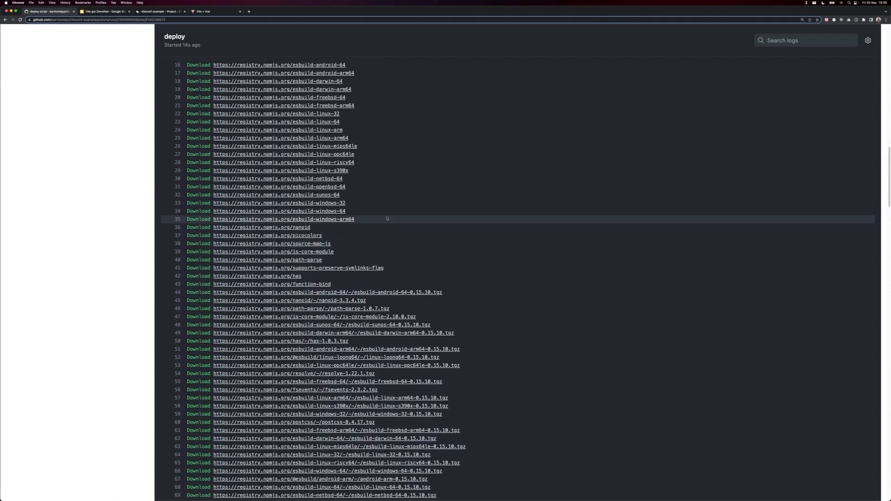
pyautogui.scroll(-3)
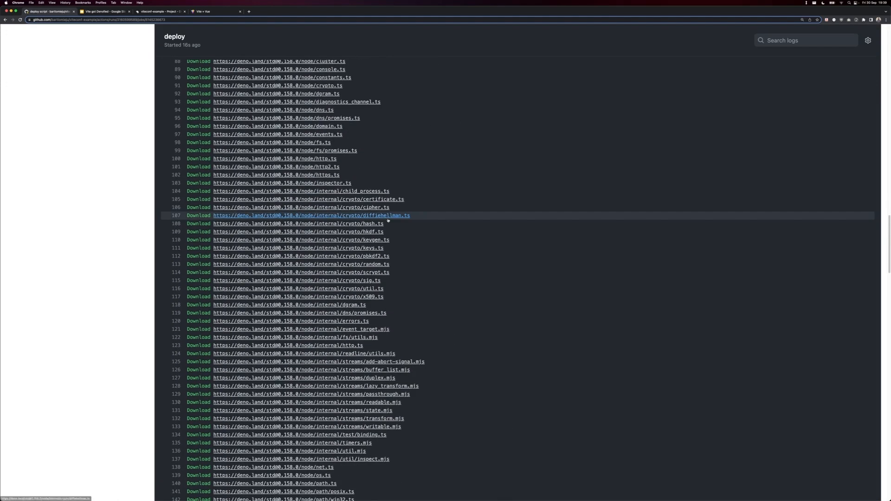
pyautogui.scroll(-3)
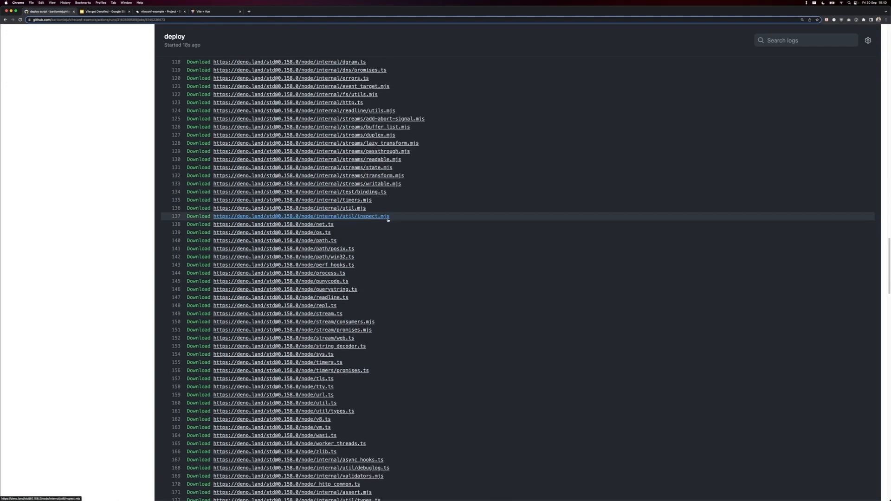
pyautogui.scroll(-3)
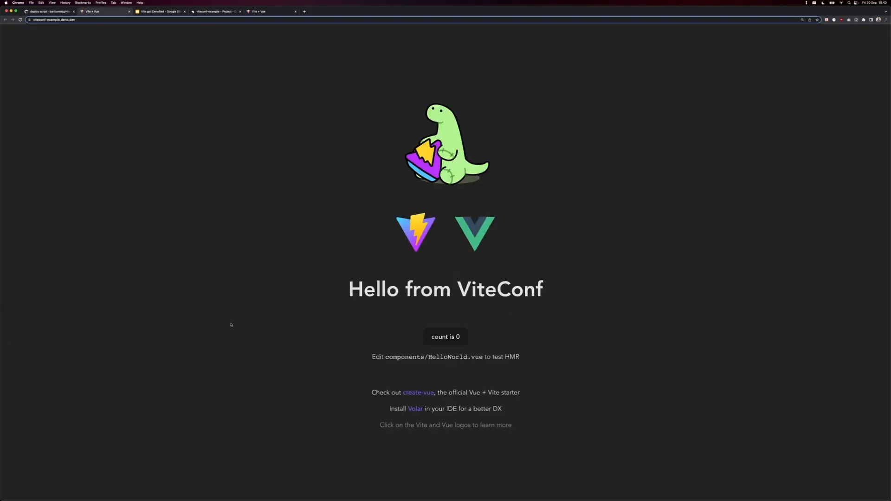
pyautogui.moveTo(271, 296)
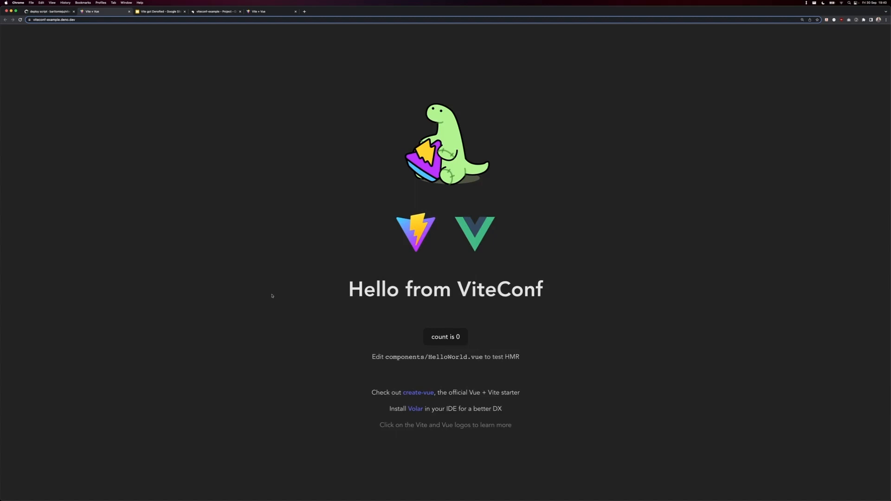
# Bump the counter on the live viteconf-example.deno.dev app up to 4.
pyautogui.click(444, 336)
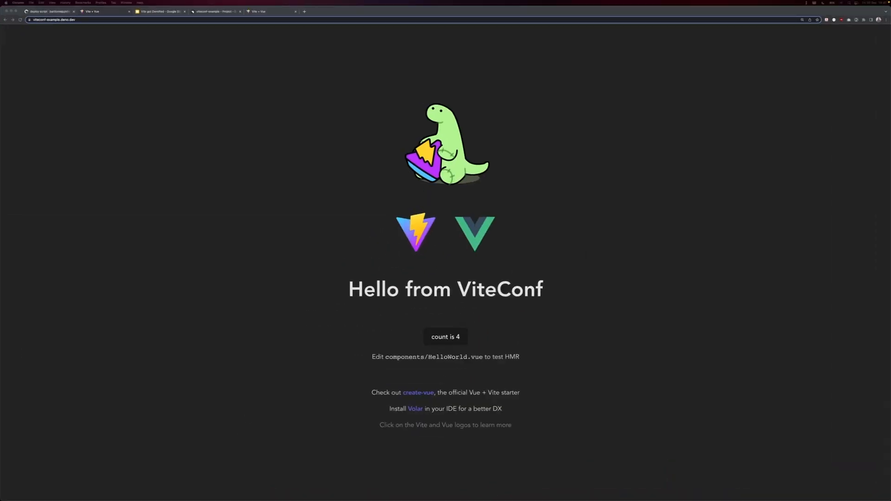
# Show the final Thank You! slide of the Vite got Denofied deck with its contact links.
pyautogui.click(158, 11)
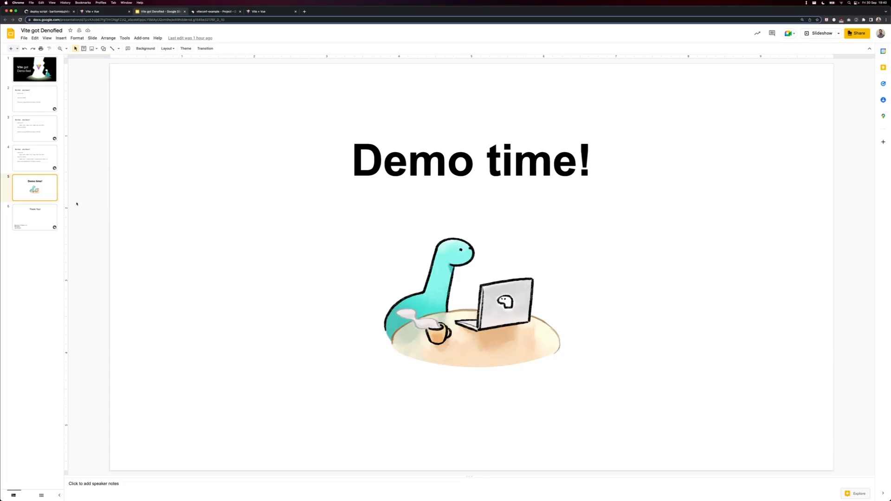
pyautogui.click(35, 216)
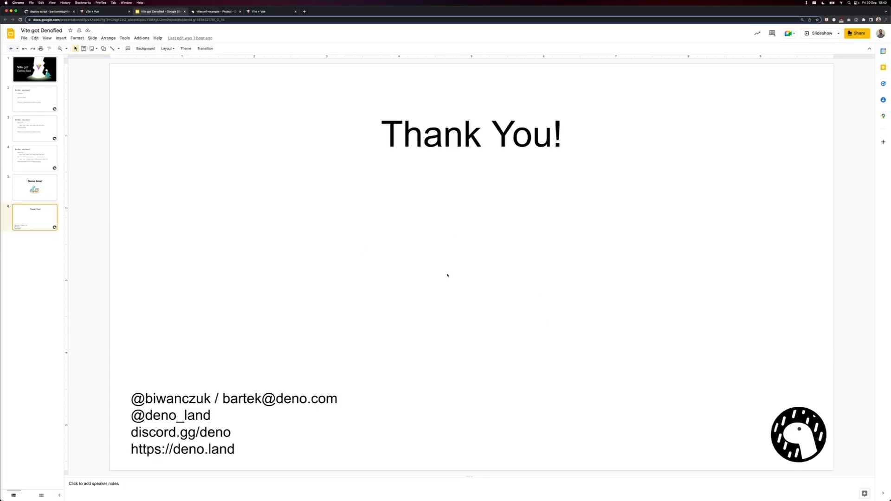
pyautogui.moveTo(329, 340)
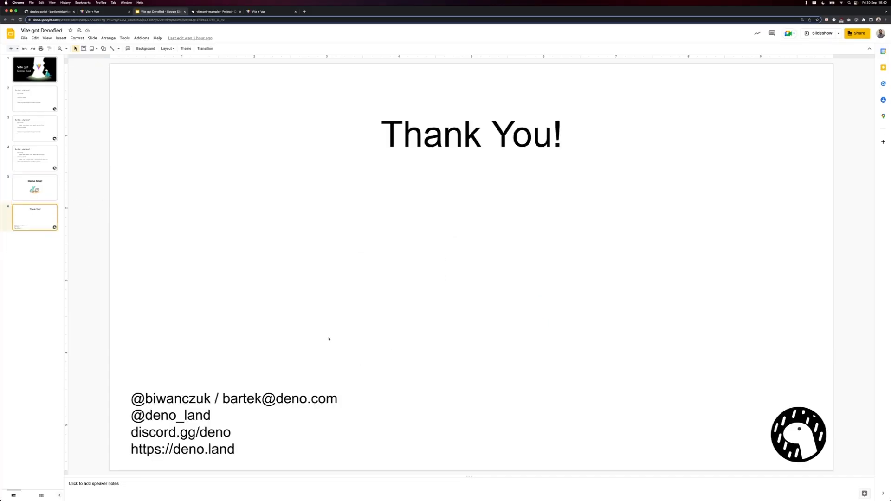
pyautogui.moveTo(325, 343)
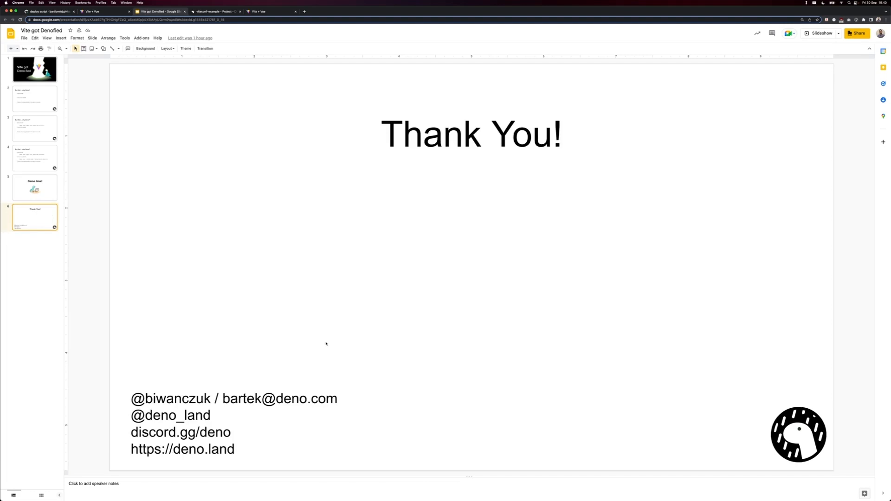